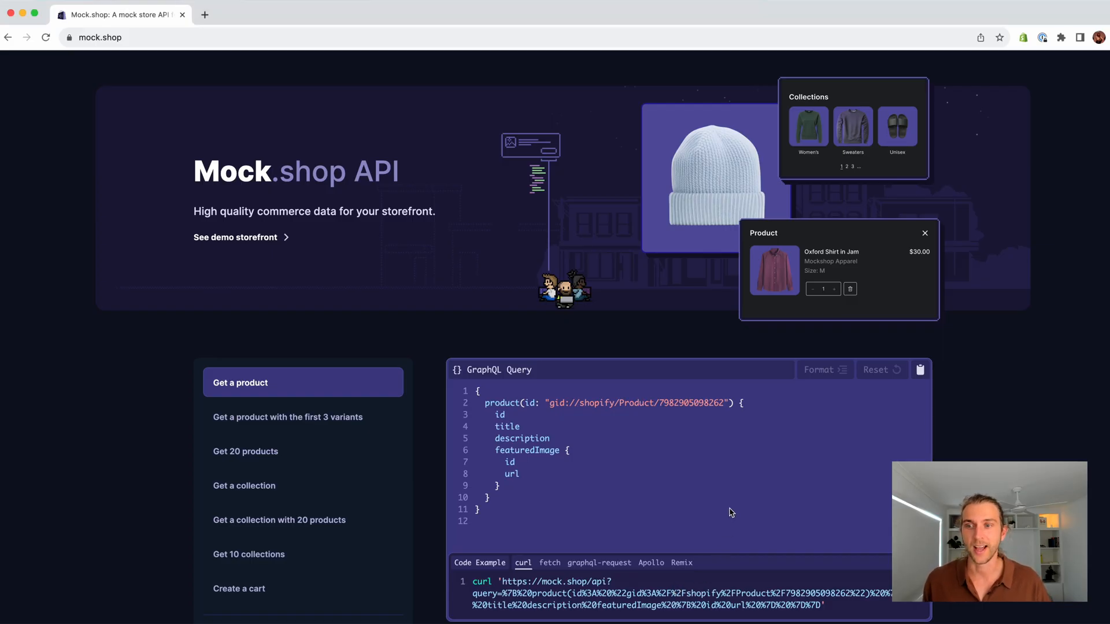
pyautogui.moveTo(827, 491)
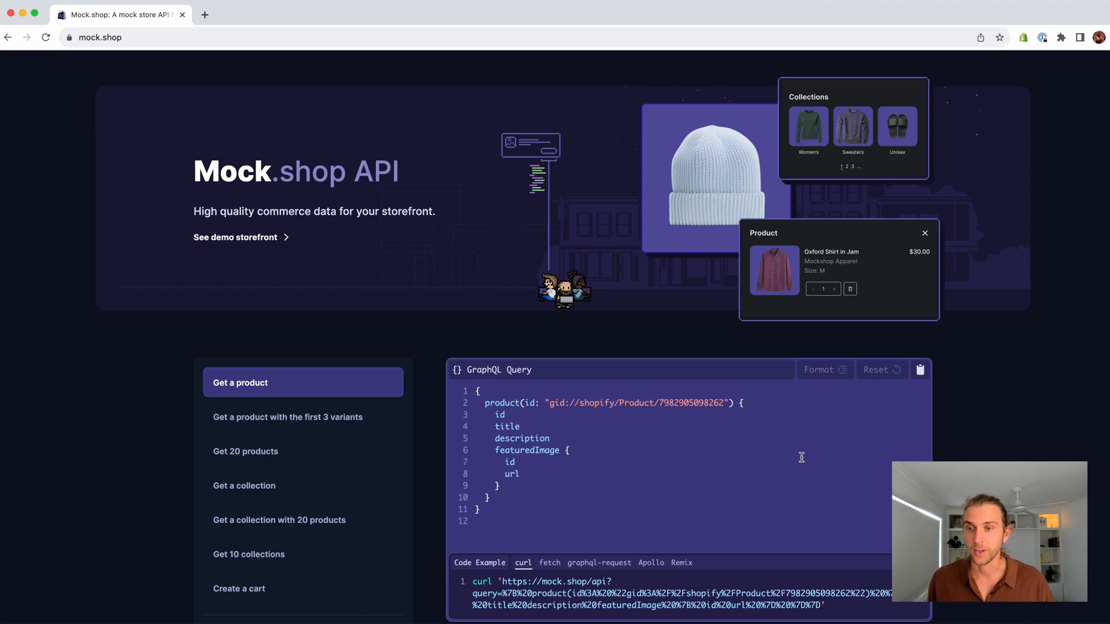
pyautogui.moveTo(417, 211)
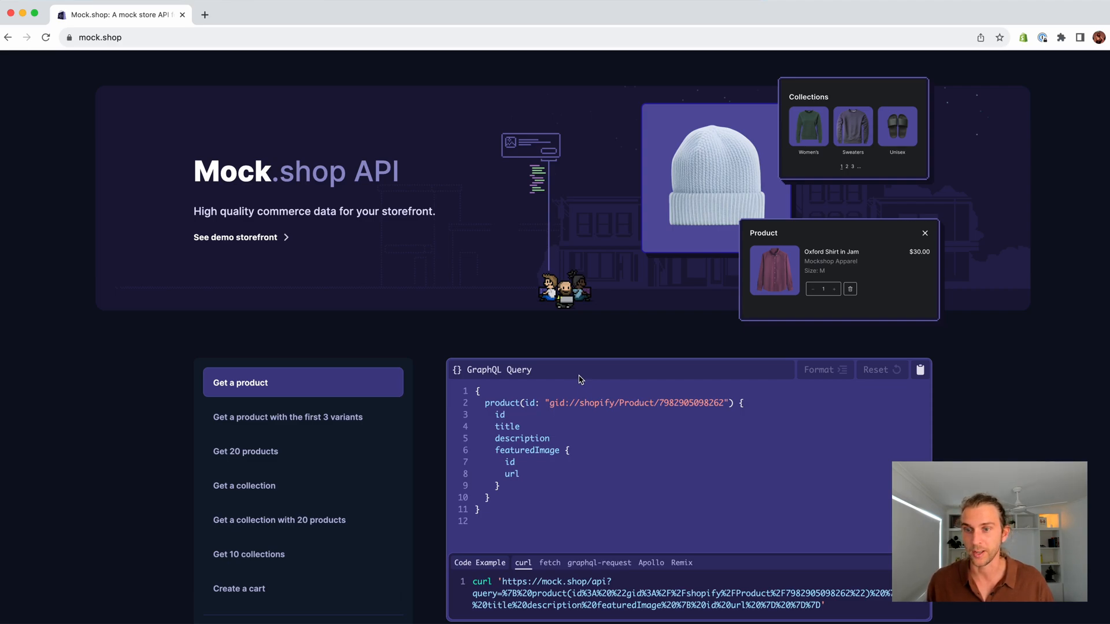
# Add 'height' under featuredImage url and run the fetch example in the console, returning 4096
pyautogui.scroll(-3)
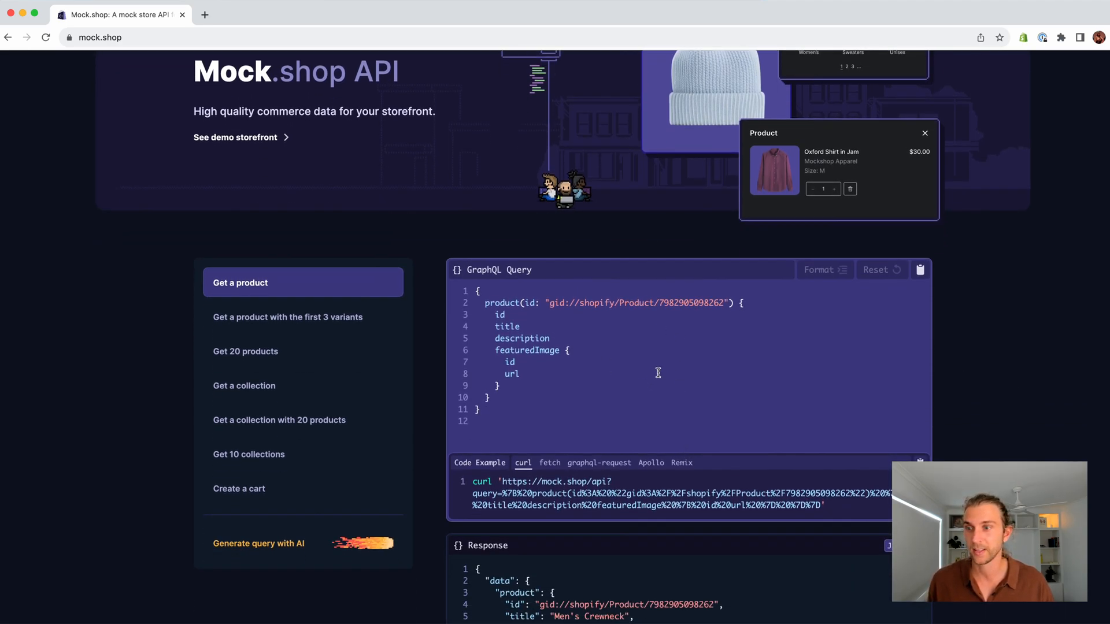
pyautogui.scroll(-3)
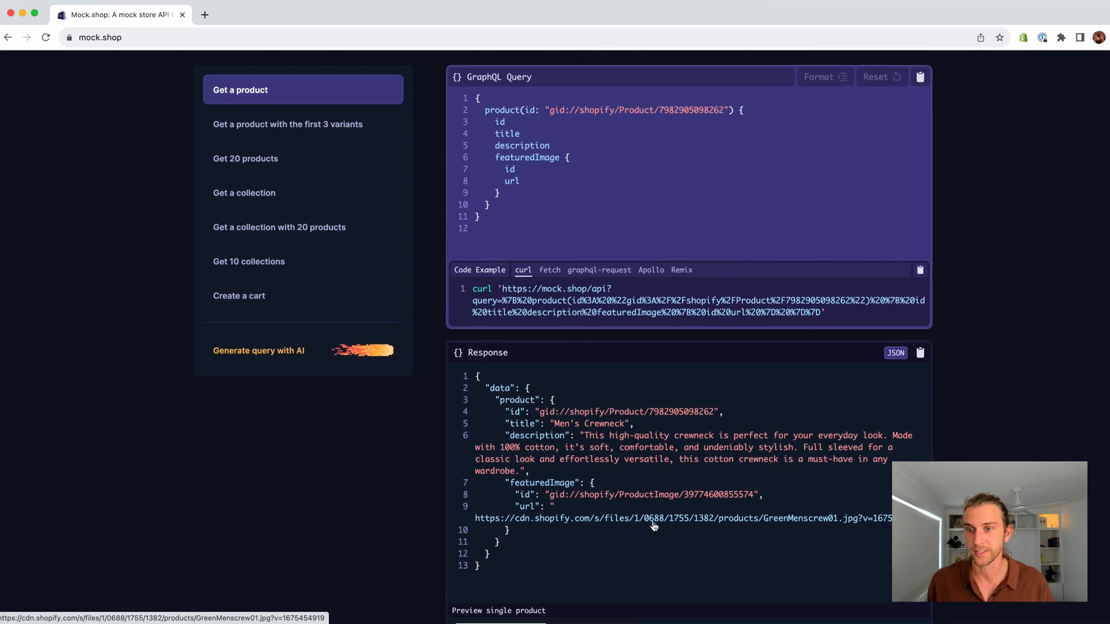
pyautogui.click(505, 210)
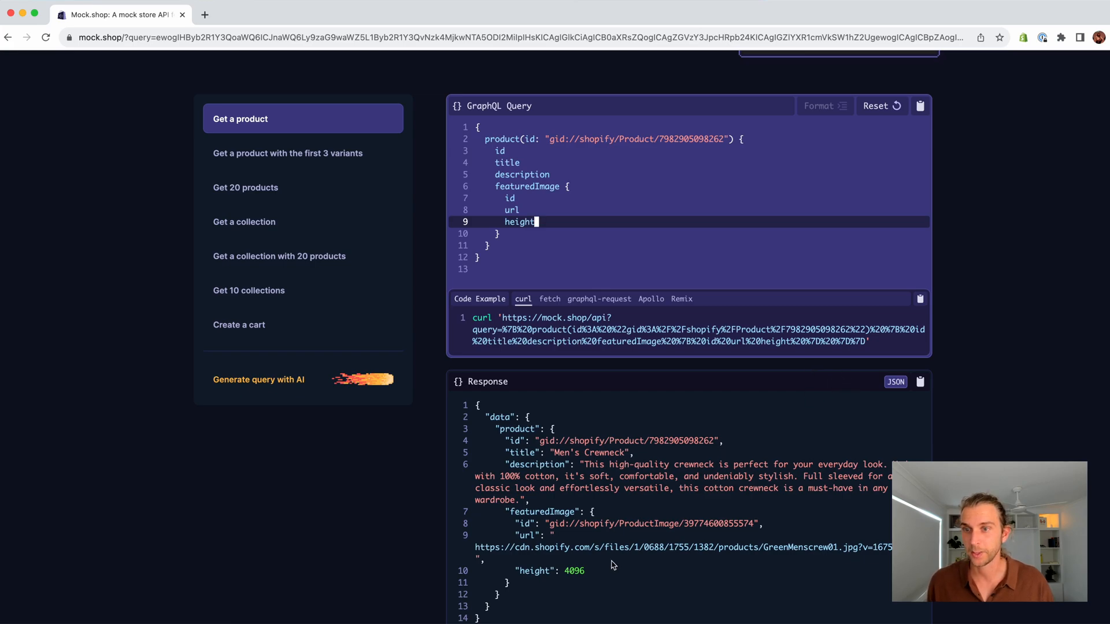
pyautogui.moveTo(583, 580)
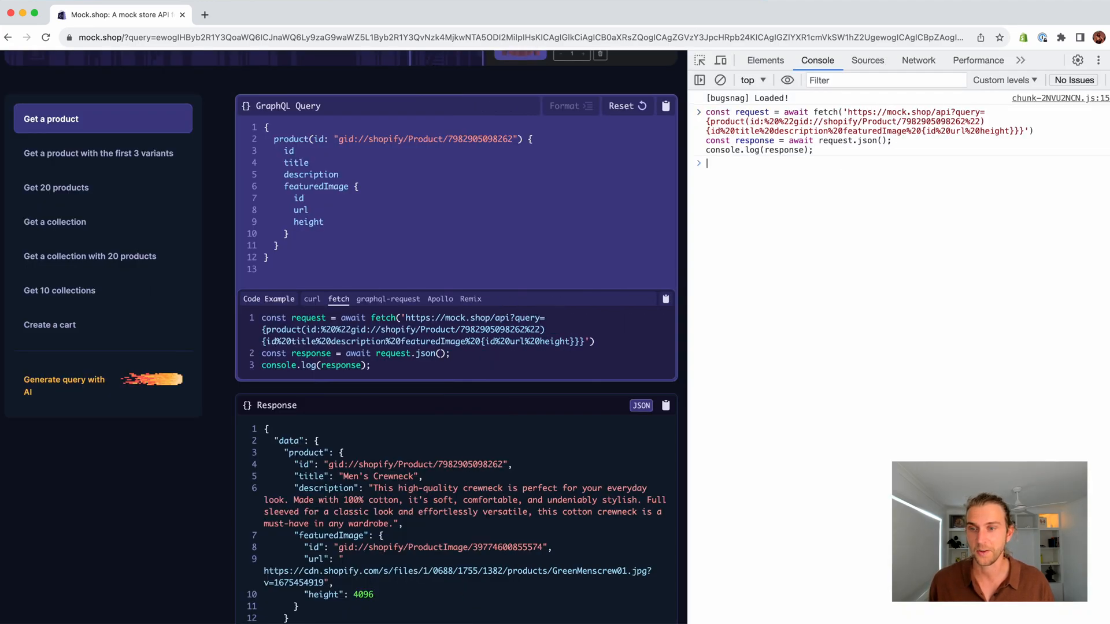
pyautogui.press('Enter')
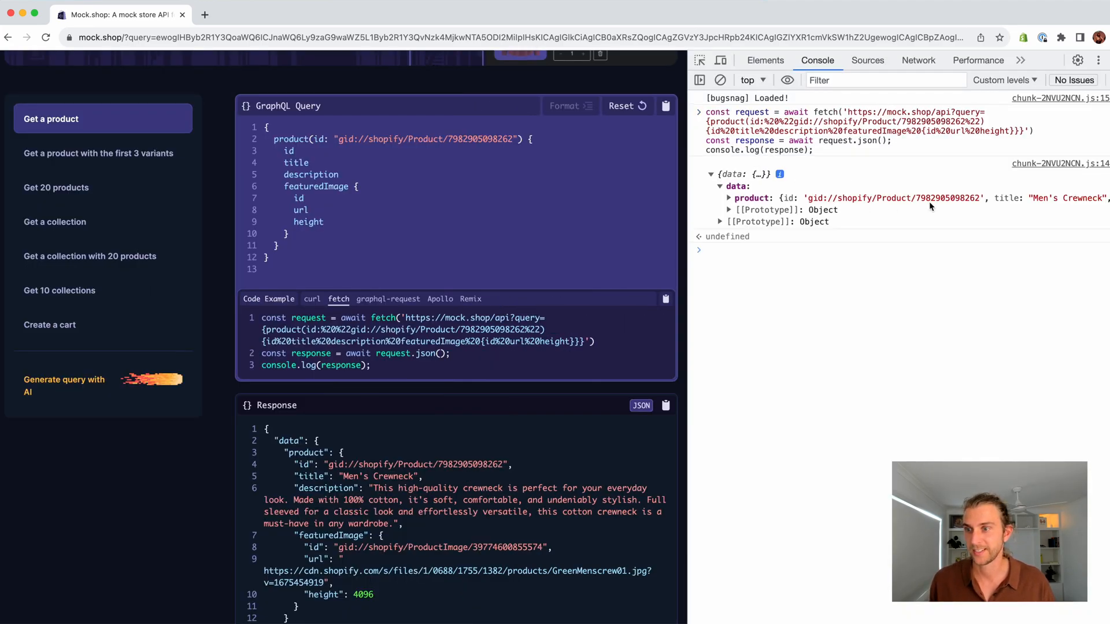
pyautogui.click(918, 60)
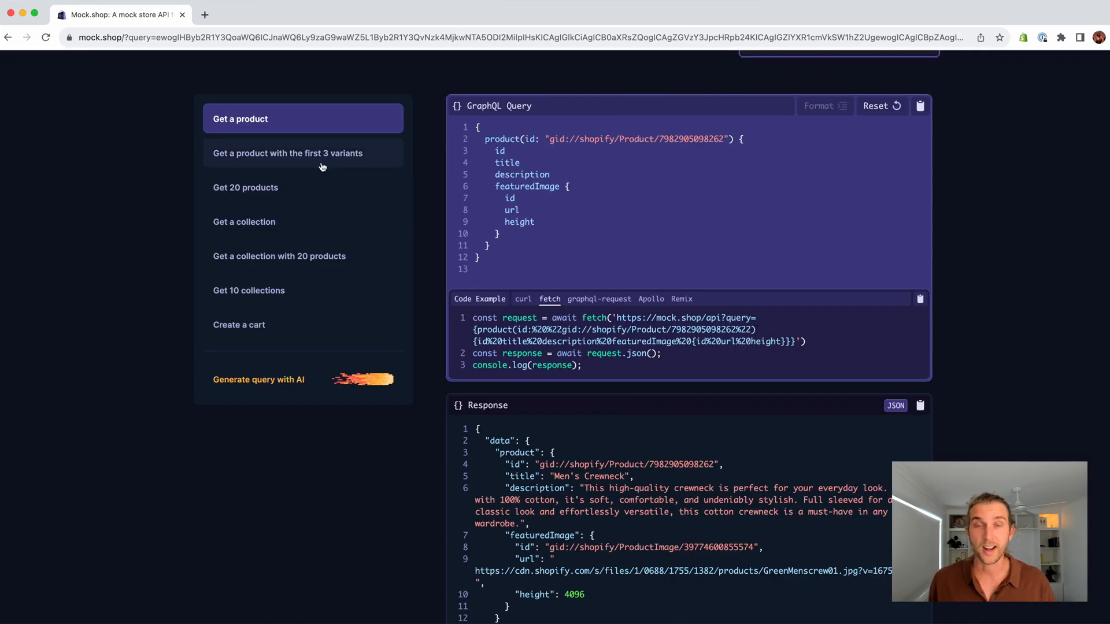
# Browse the 'Get 20 products' and 'Create a cart' samples, ending on Generate query with AI
pyautogui.click(245, 187)
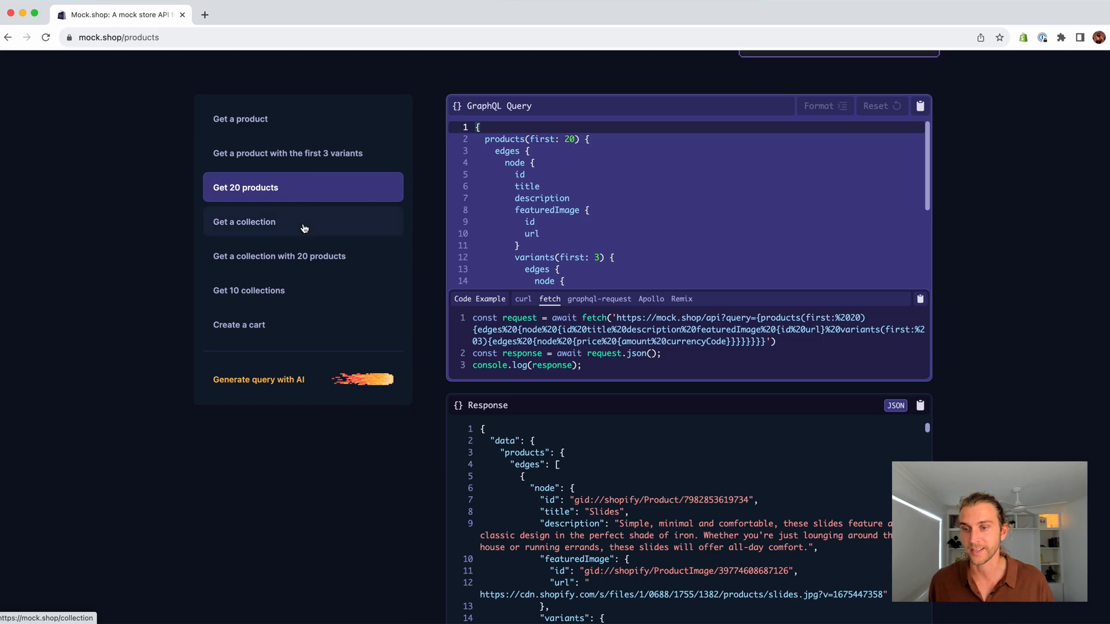
pyautogui.click(239, 325)
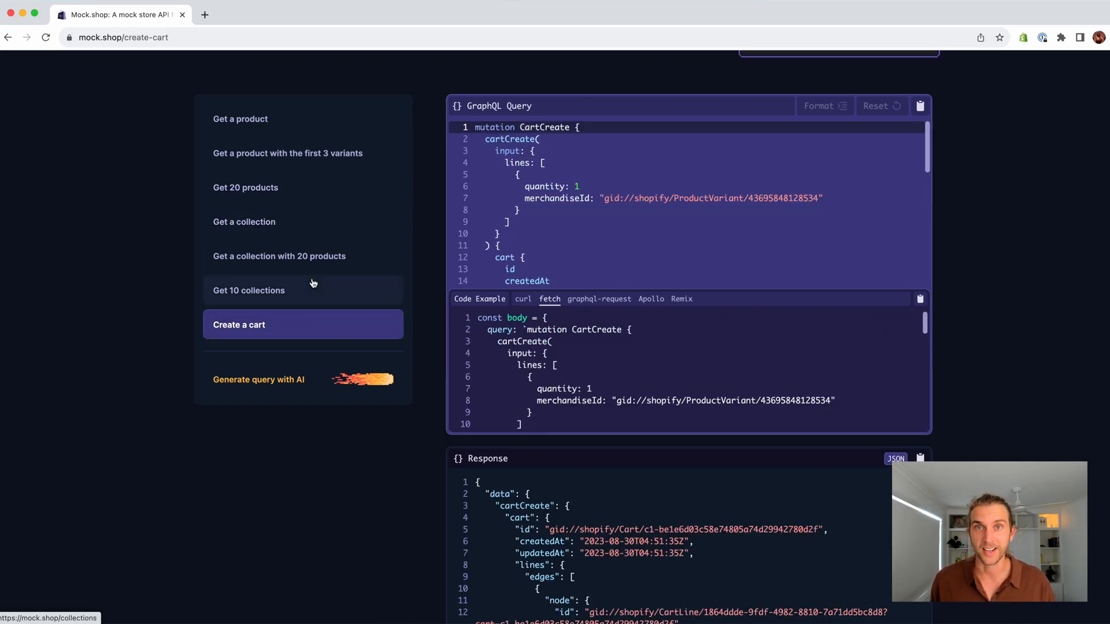
pyautogui.click(258, 379)
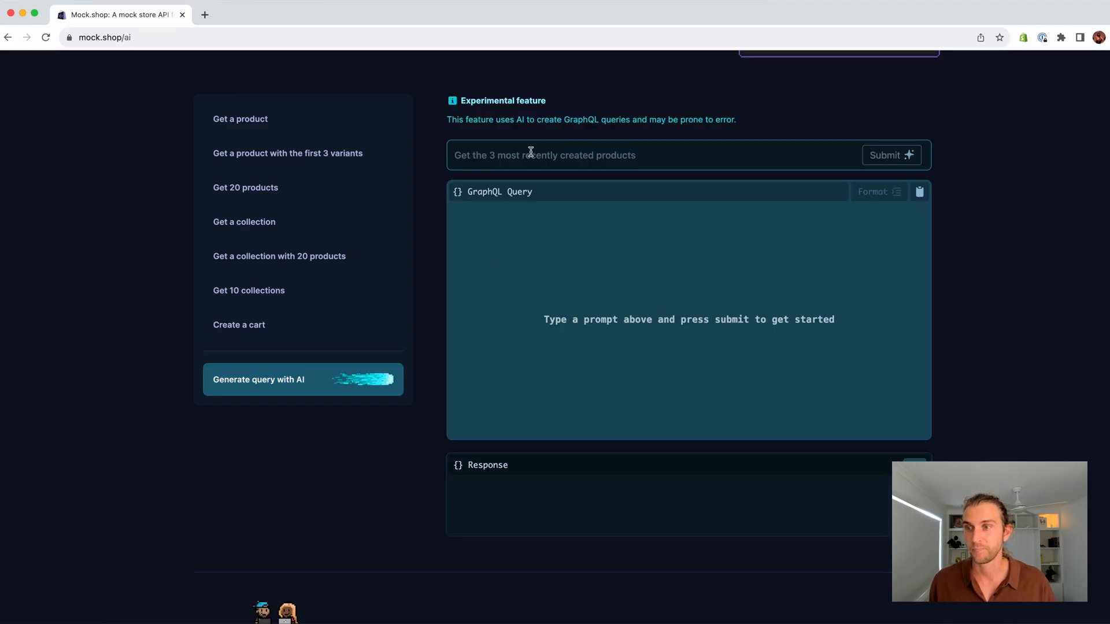
# Start typing a 'Create a cart with one item' prompt into the AI query generator
pyautogui.write('Create a cart with one')
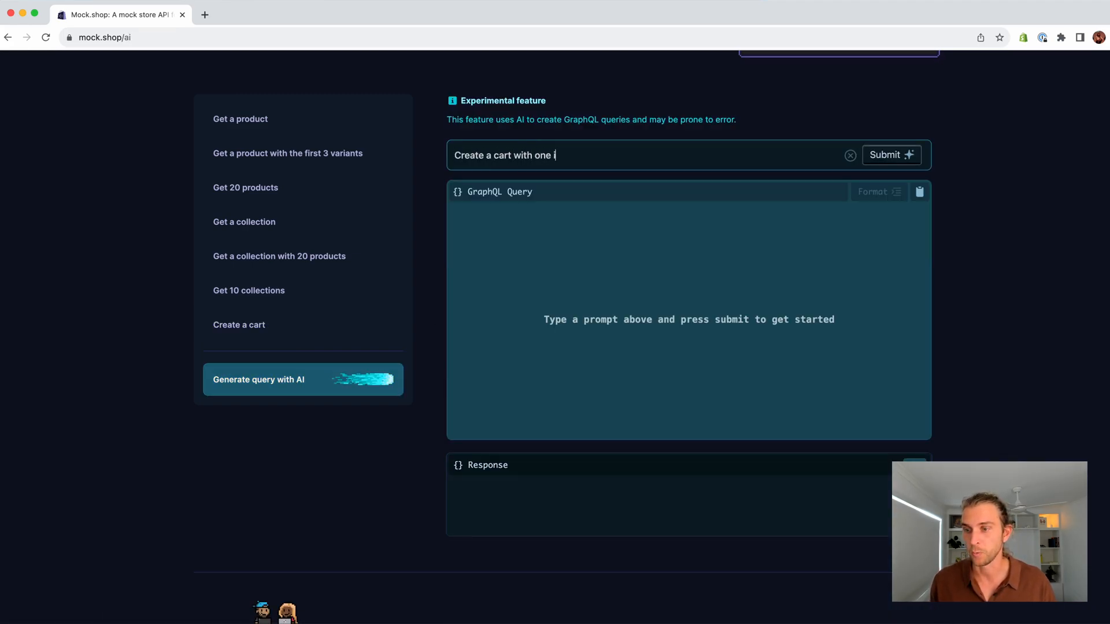
pyautogui.click(890, 155)
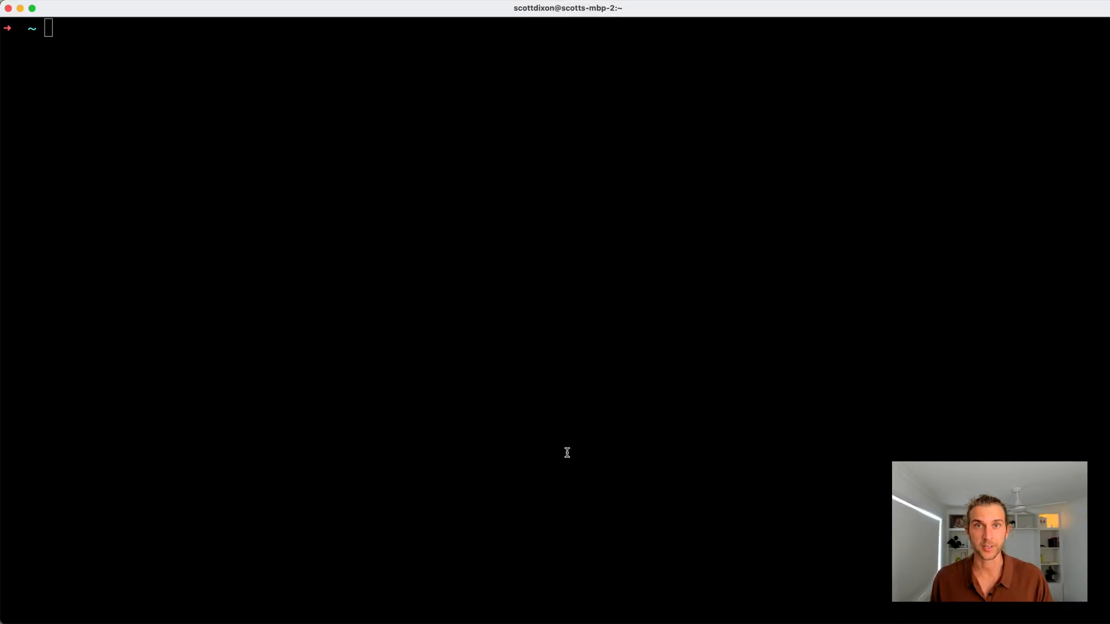
pyautogui.write('npx @shopify/create-hydrogen@latest')
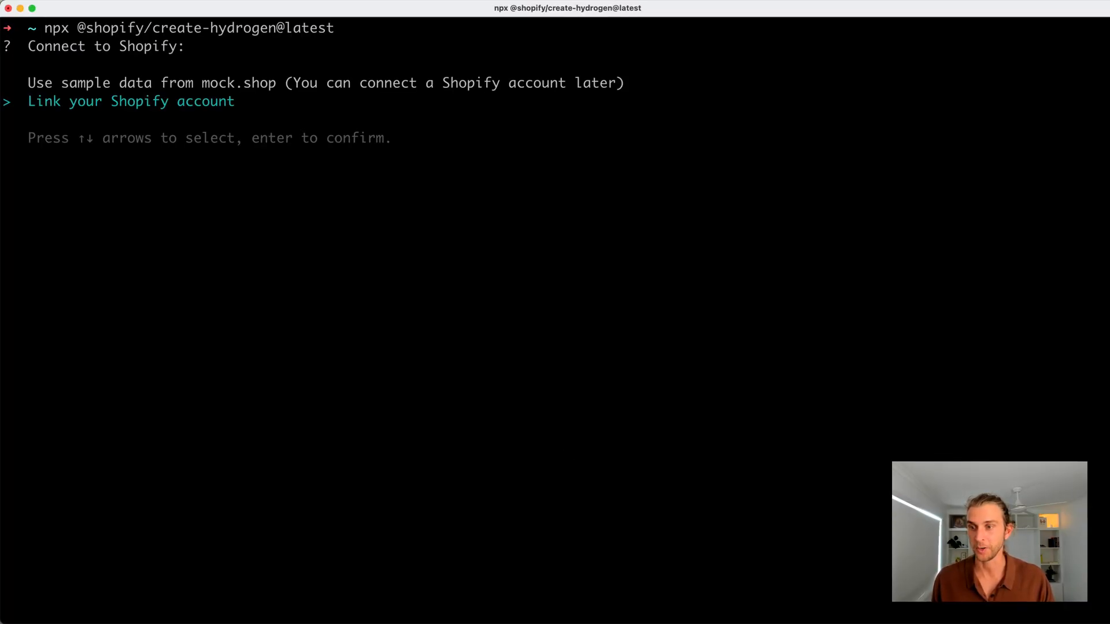
pyautogui.press('Up')
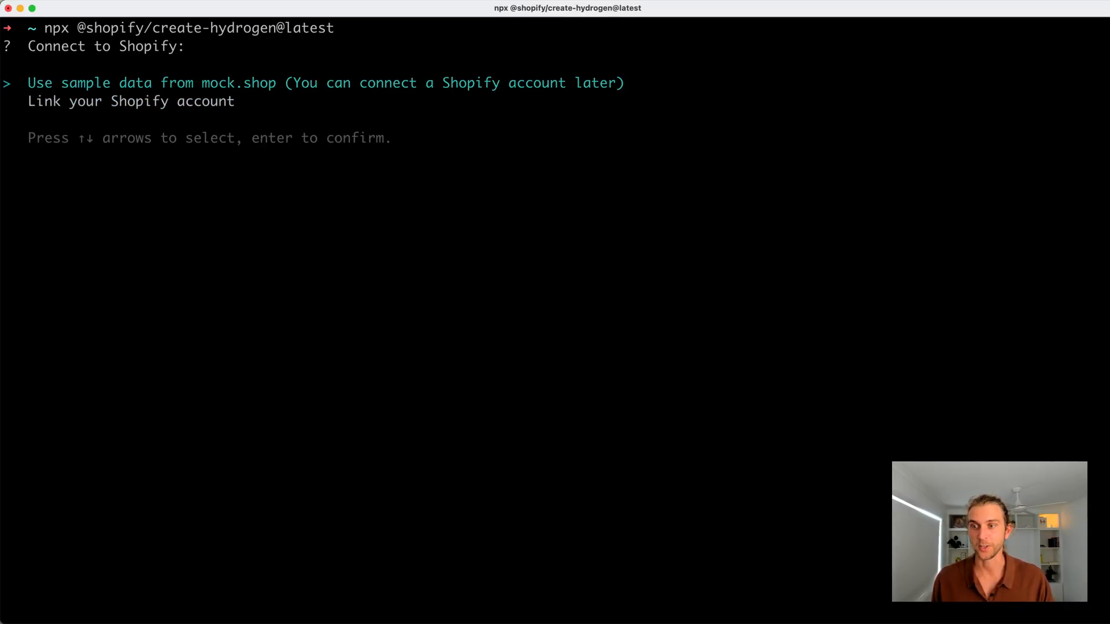